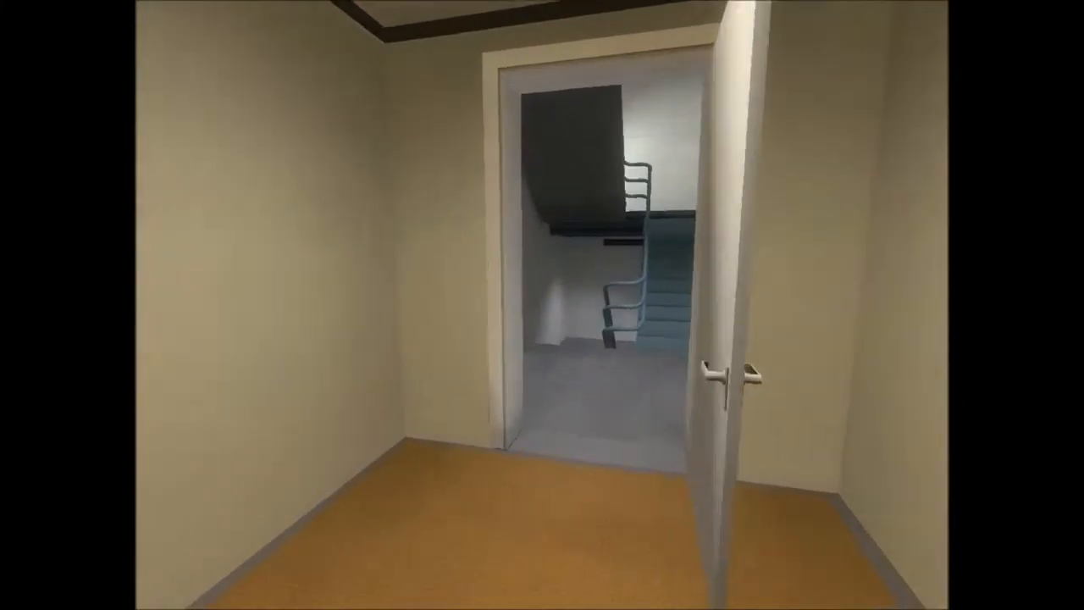
Step: Walk forward through the office doorway into the dark red-curtained hallway
key("w")
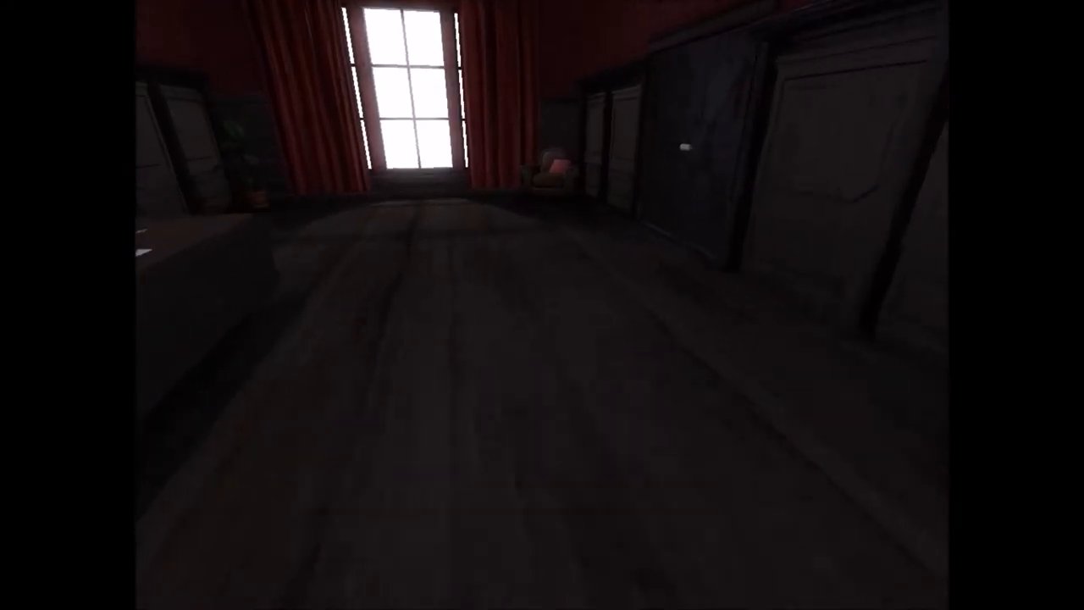
mouse_move(541, 305)
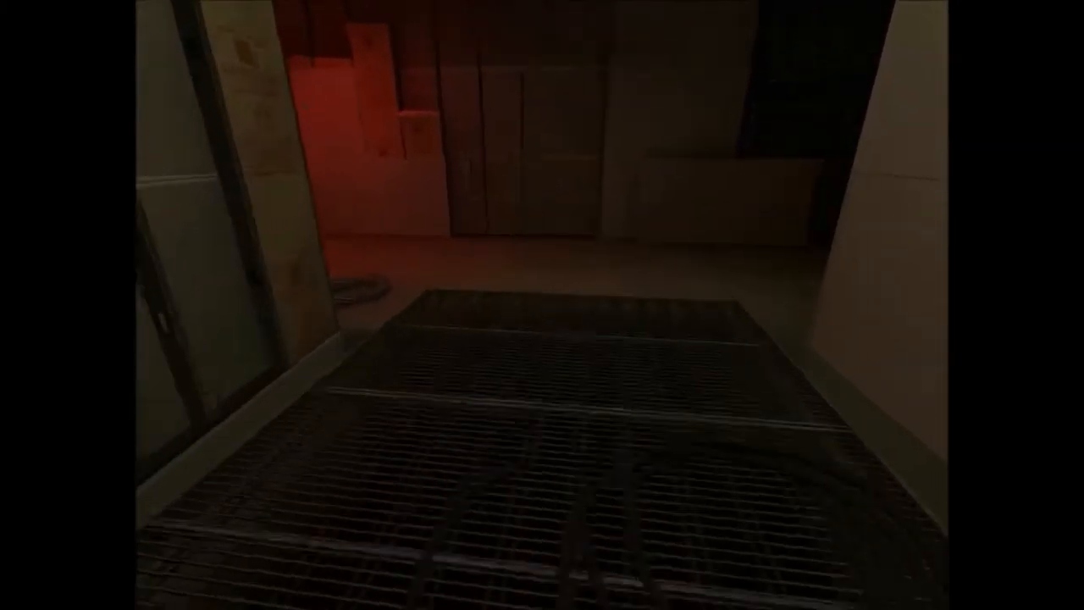
mouse_move(542, 305)
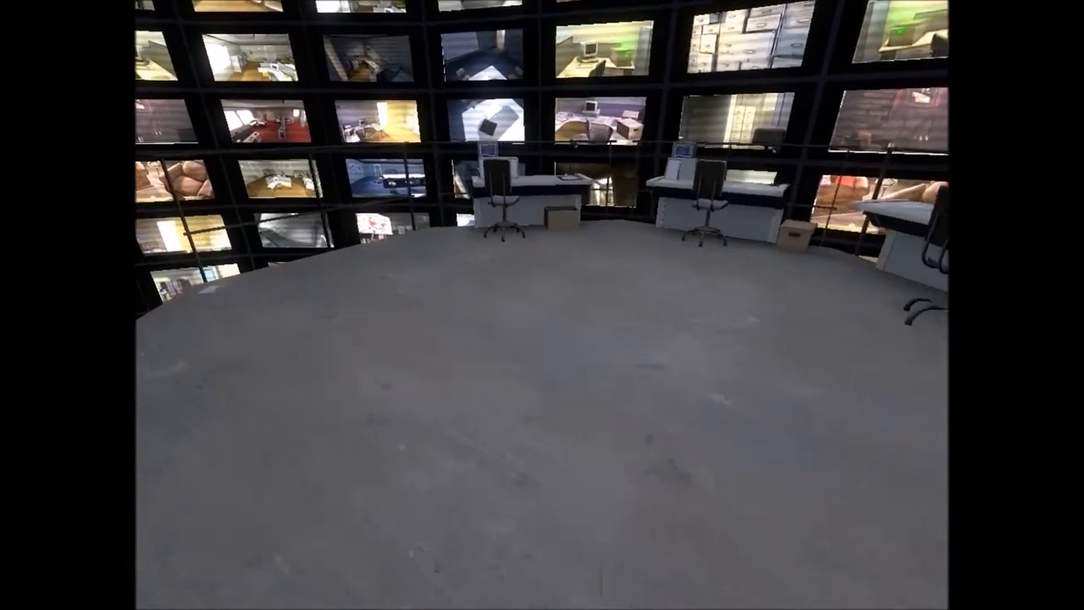
mouse_move(542, 304)
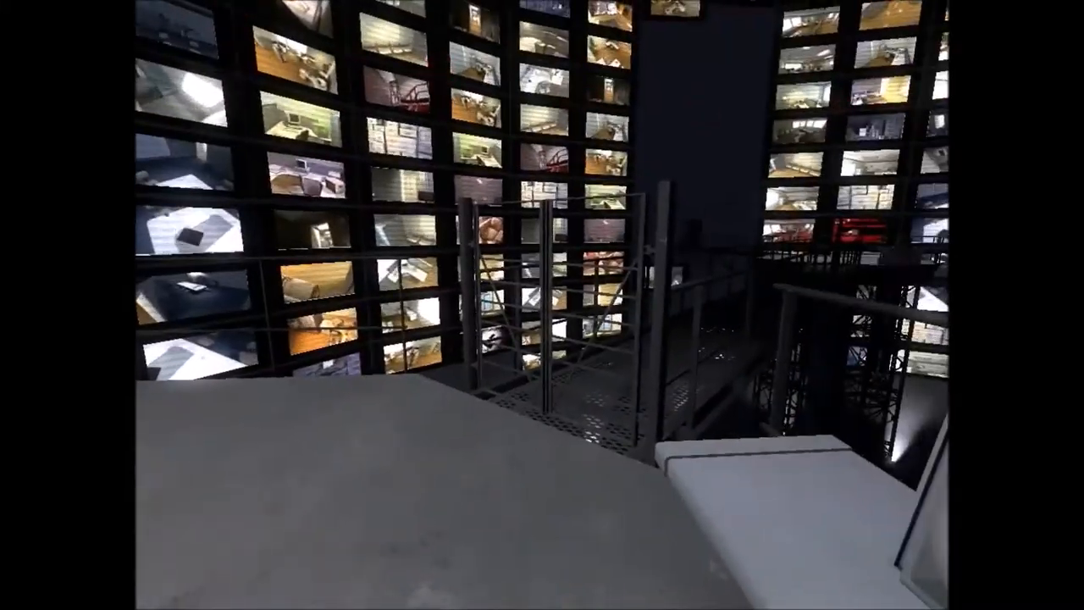
mouse_move(542, 305)
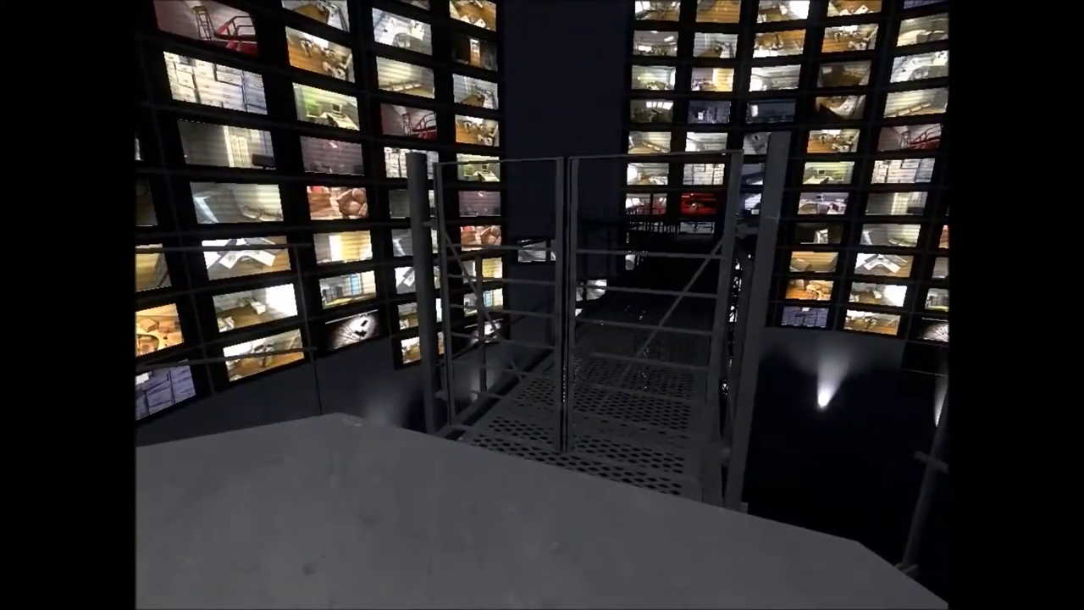
mouse_move(542, 305)
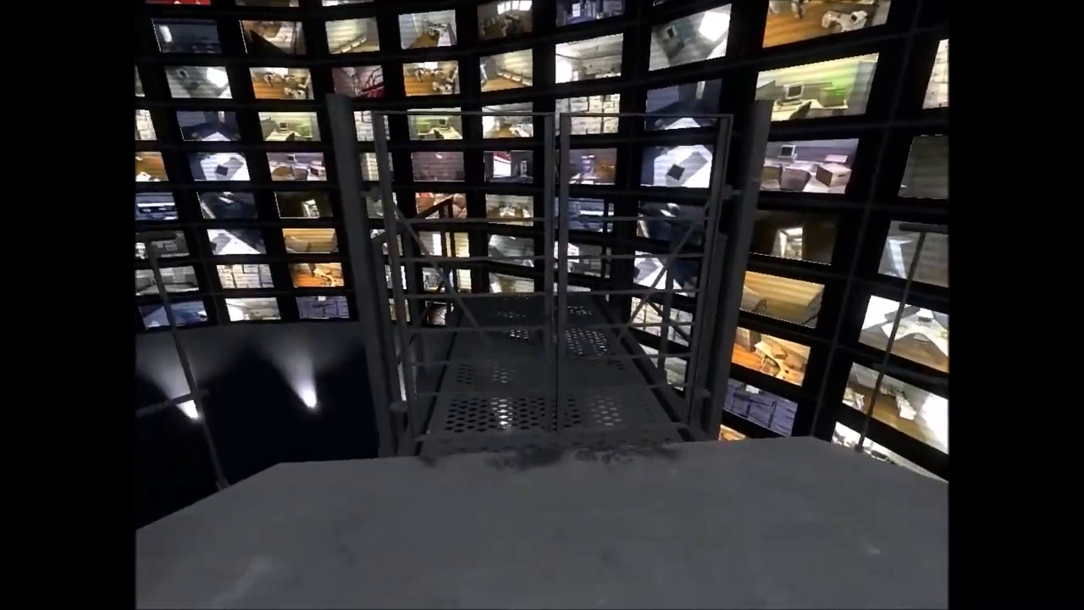
mouse_move(541, 305)
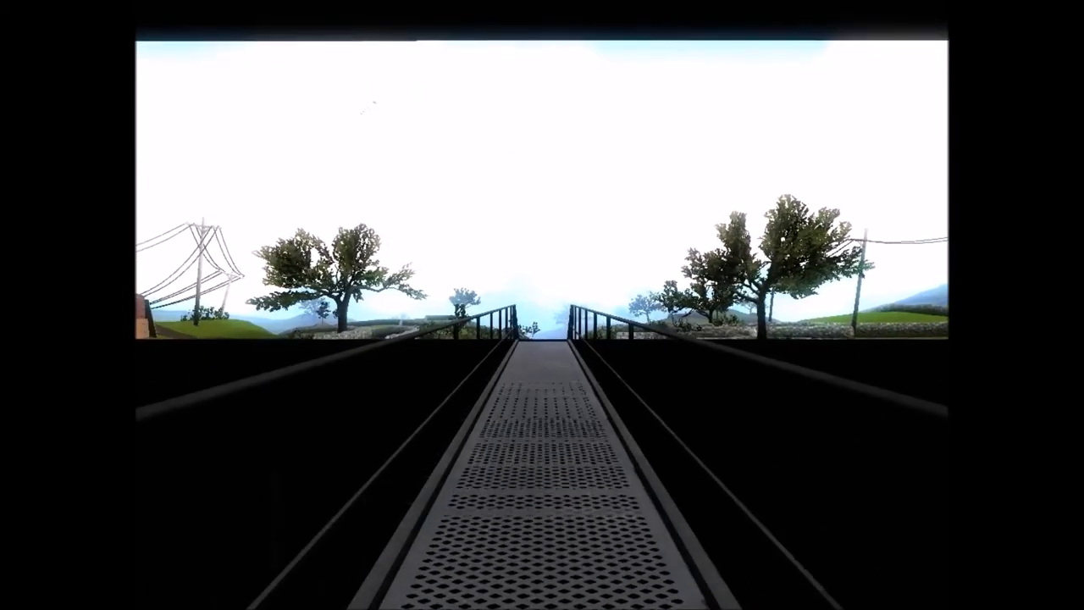
Step: Walk forward off the catwalk onto the sunny grassy stone path outside
key("w")
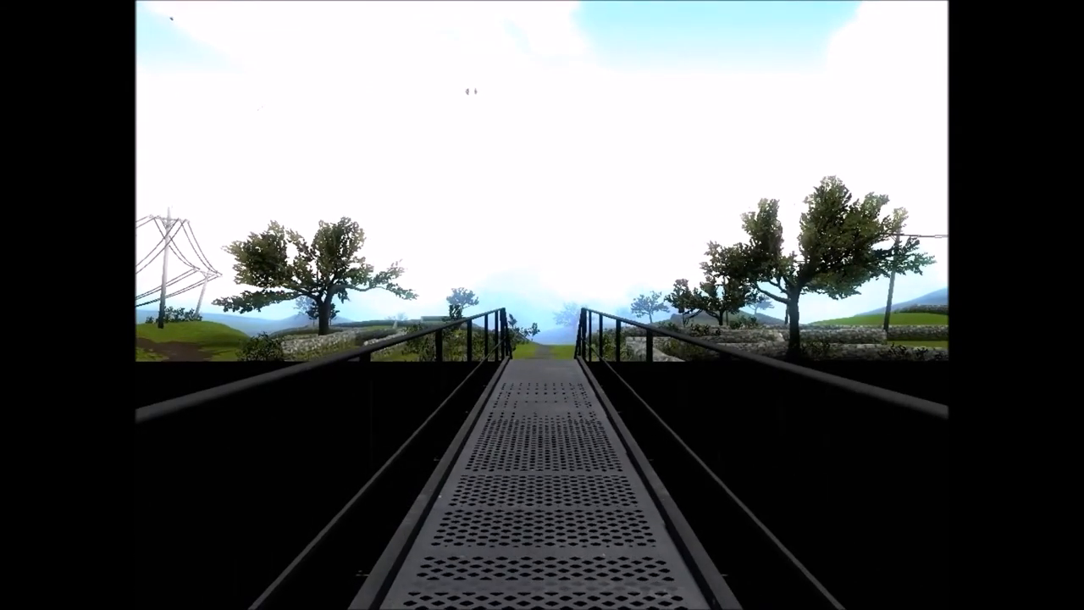
key("w")
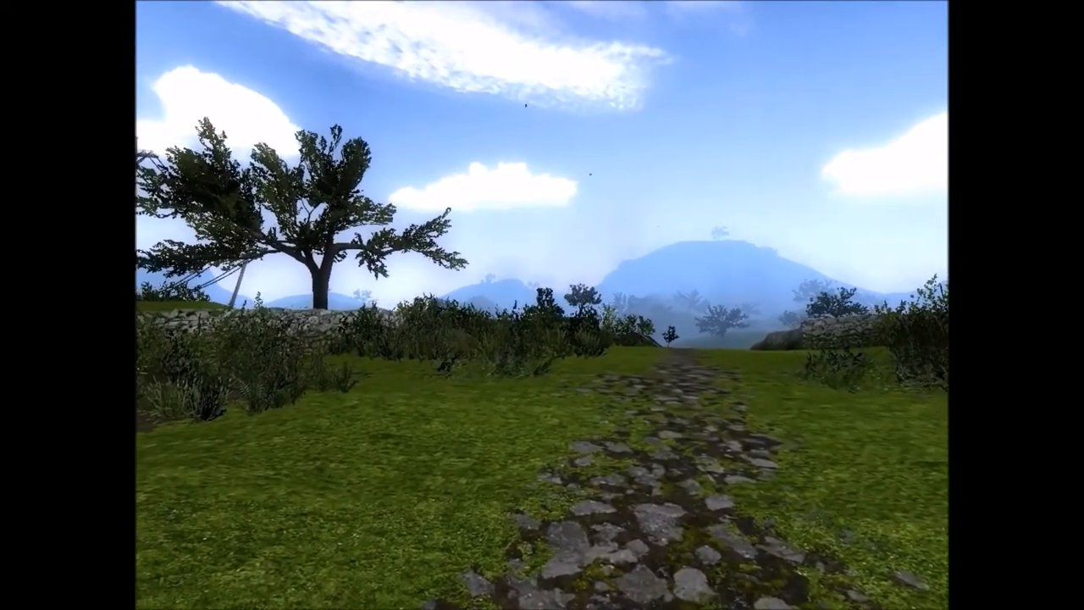
mouse_move(542, 305)
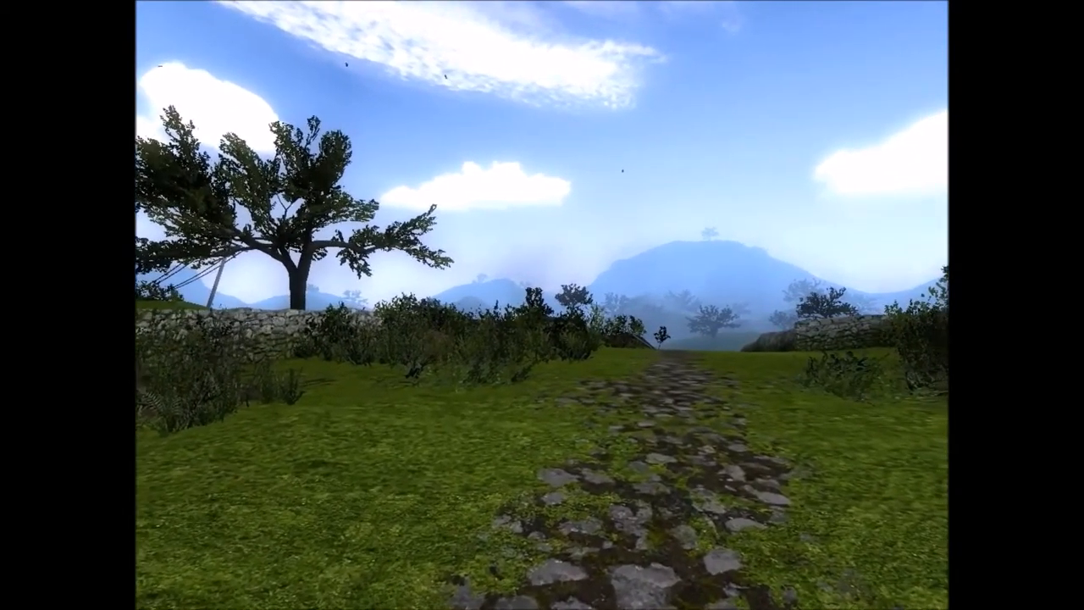